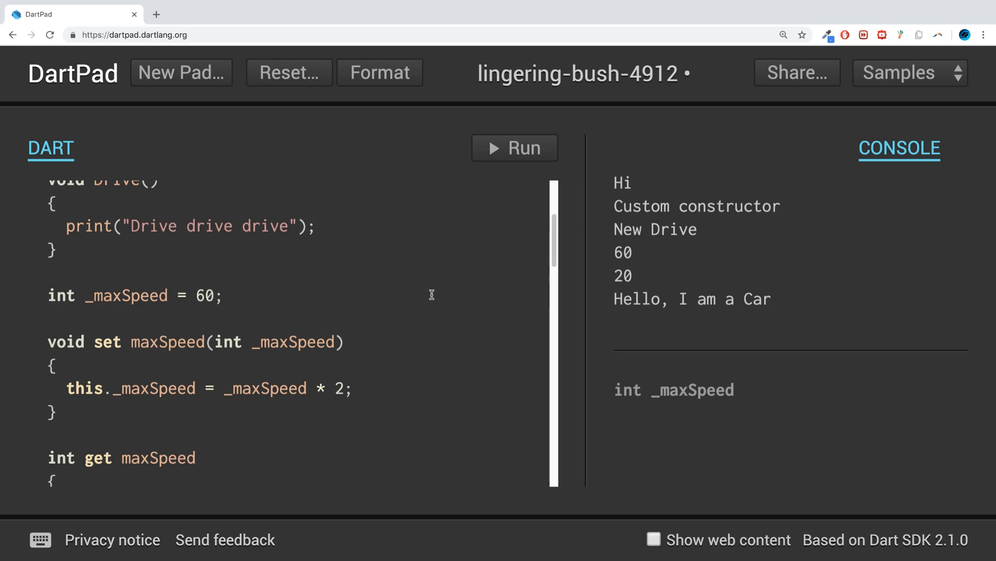
Add the static keyword to the 'int _maxSpeed = 60;' field declaration
click(224, 294)
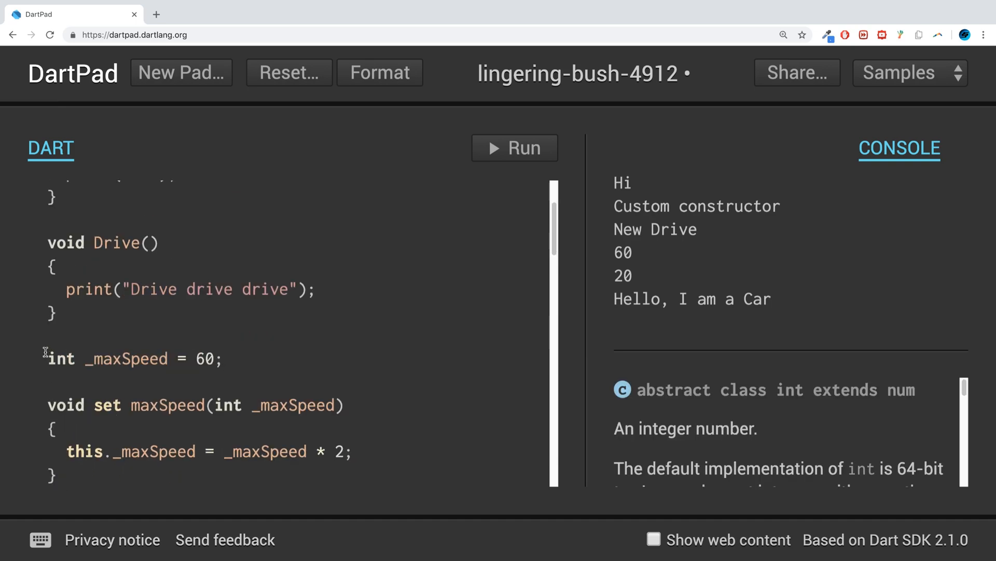
text(statiuc)
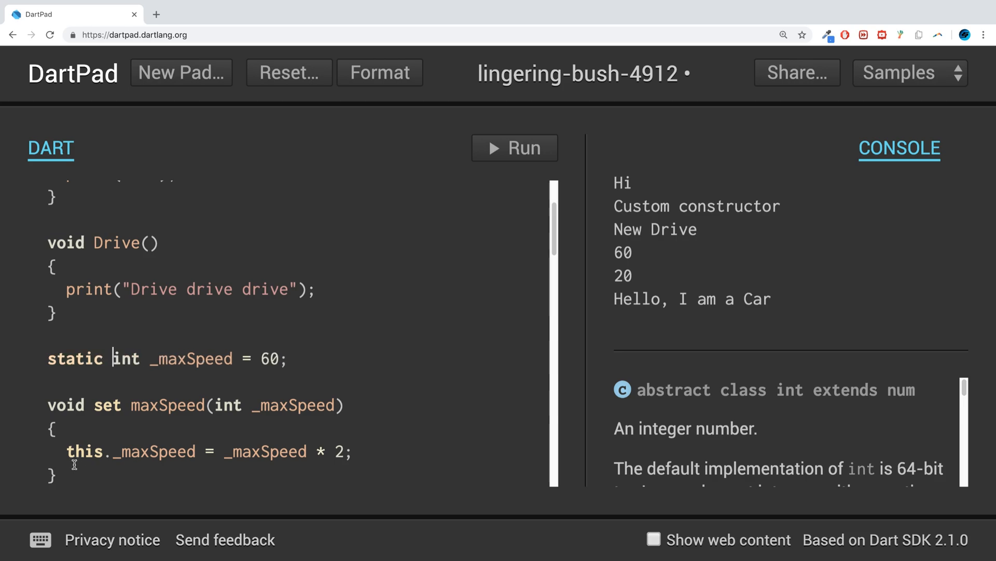
mouse_move(75, 430)
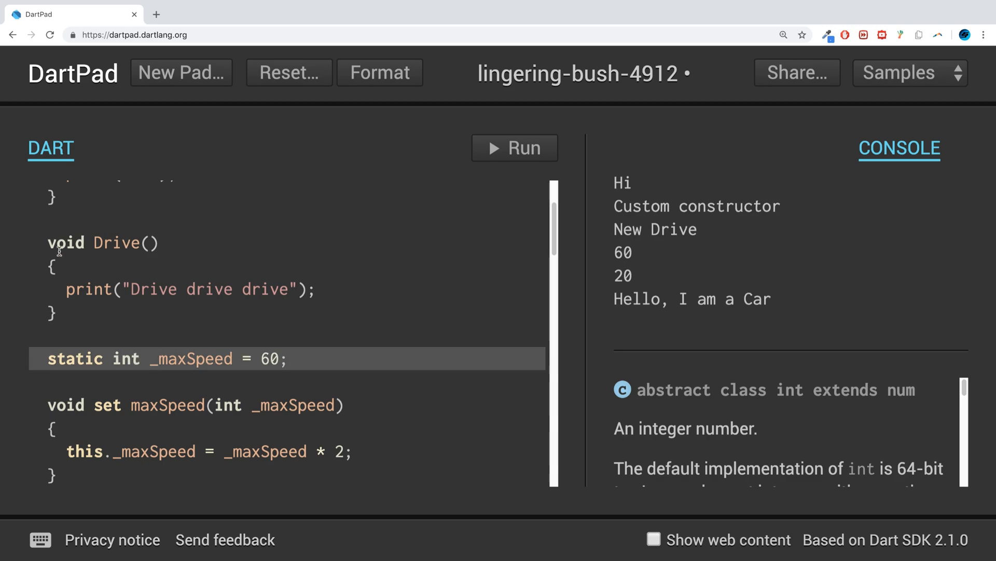
scroll(down, 3)
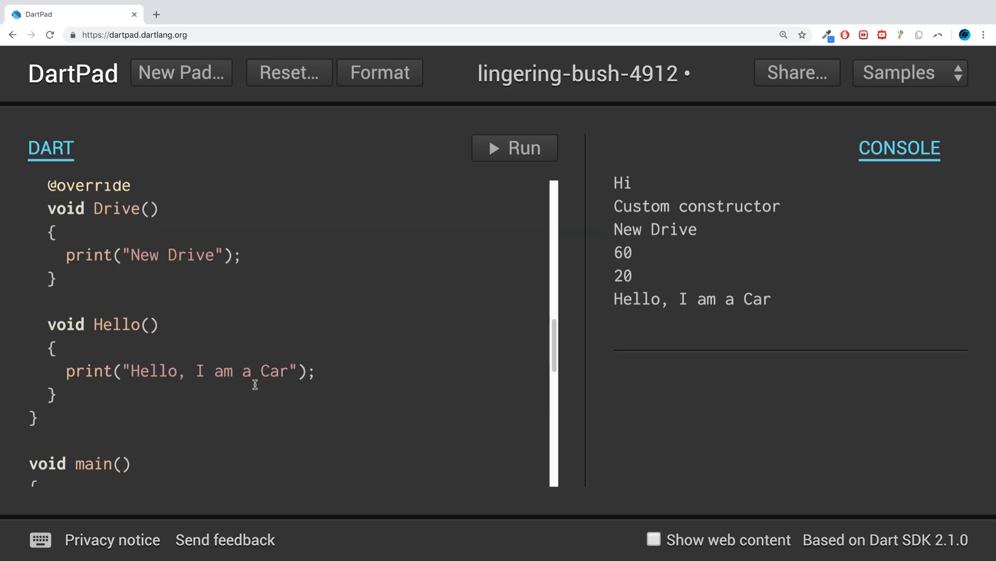
Run the program and review the console errors about setter '_maxSpeed' not found
scroll(down, 3)
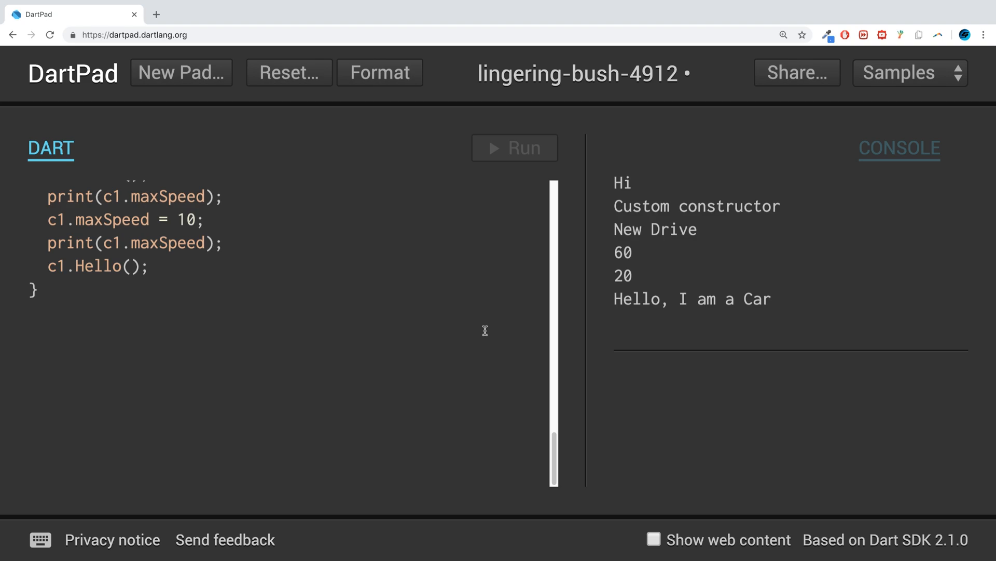
click(514, 147)
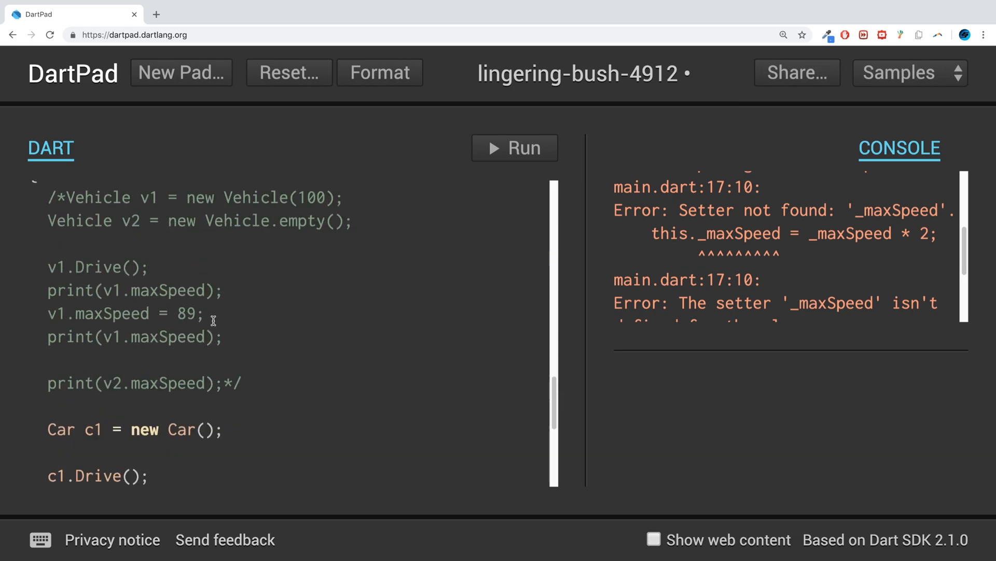
scroll(down, 3)
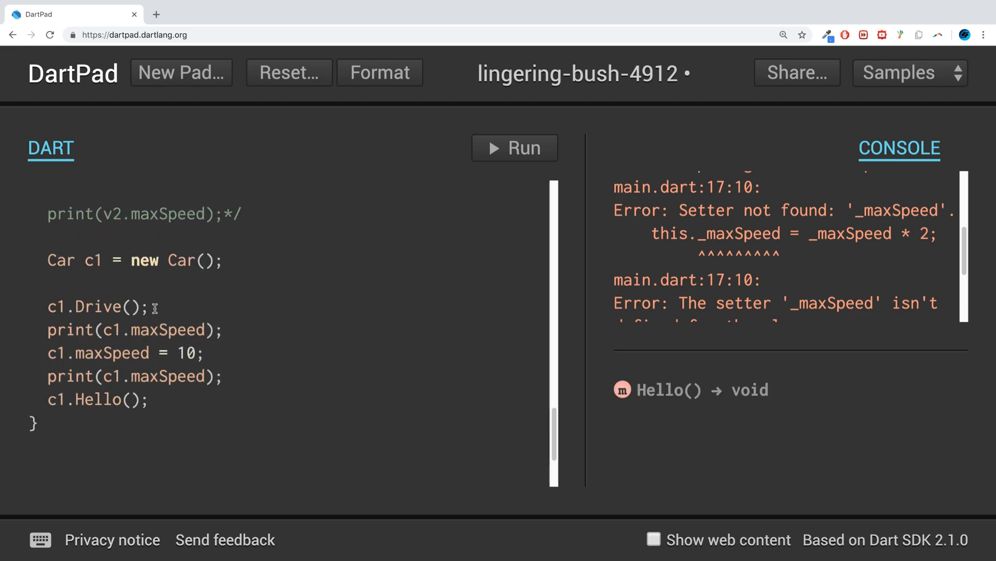
mouse_move(166, 306)
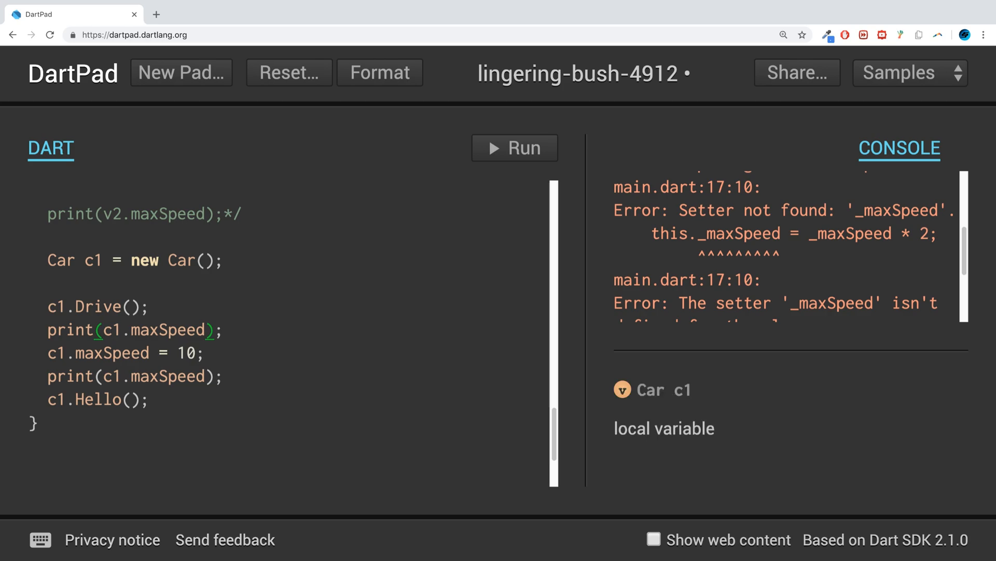
Replace c1.maxSpeed in main with Car._maxSpeed and rerun the program
double_click(153, 329)
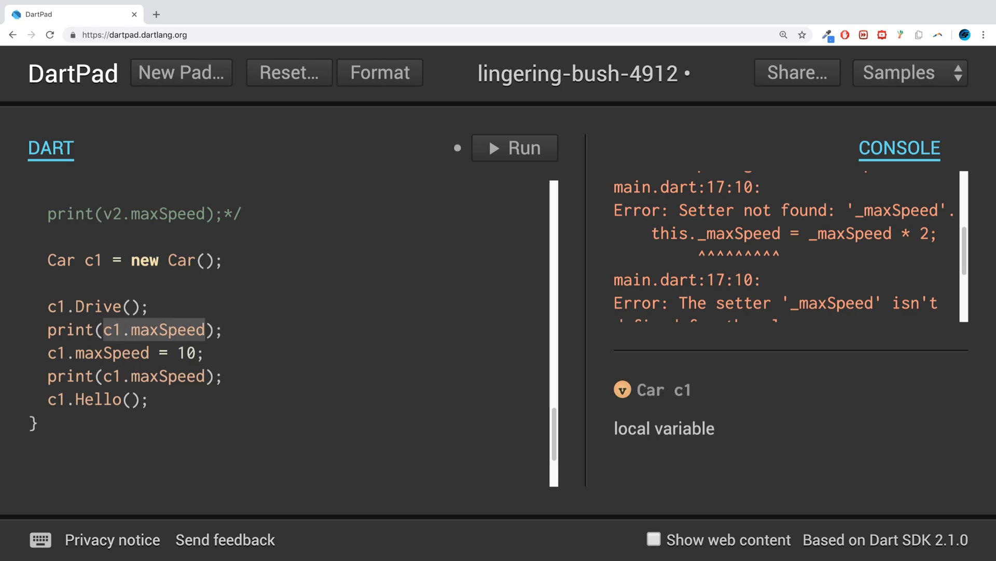
text(CAE);)
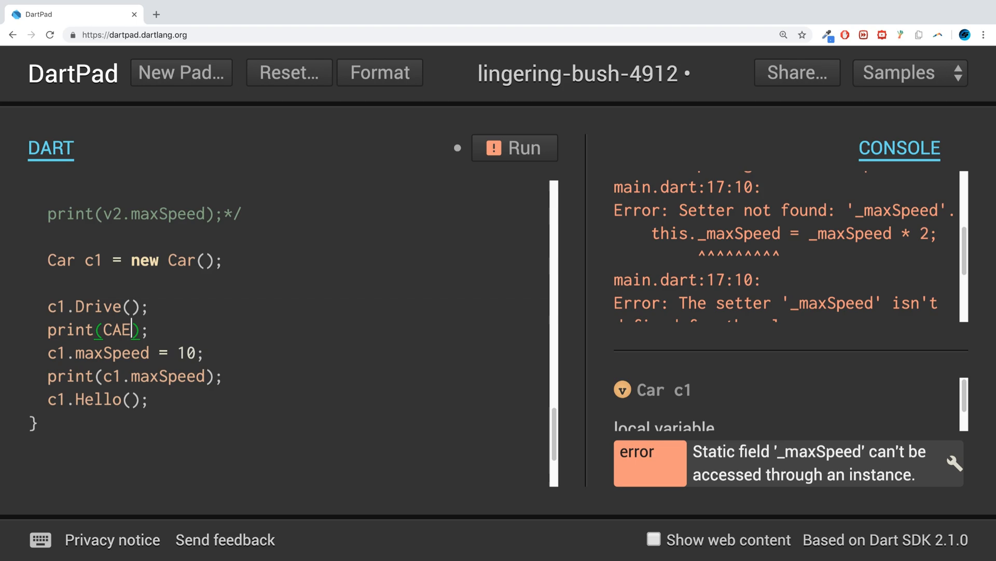
text(Car)
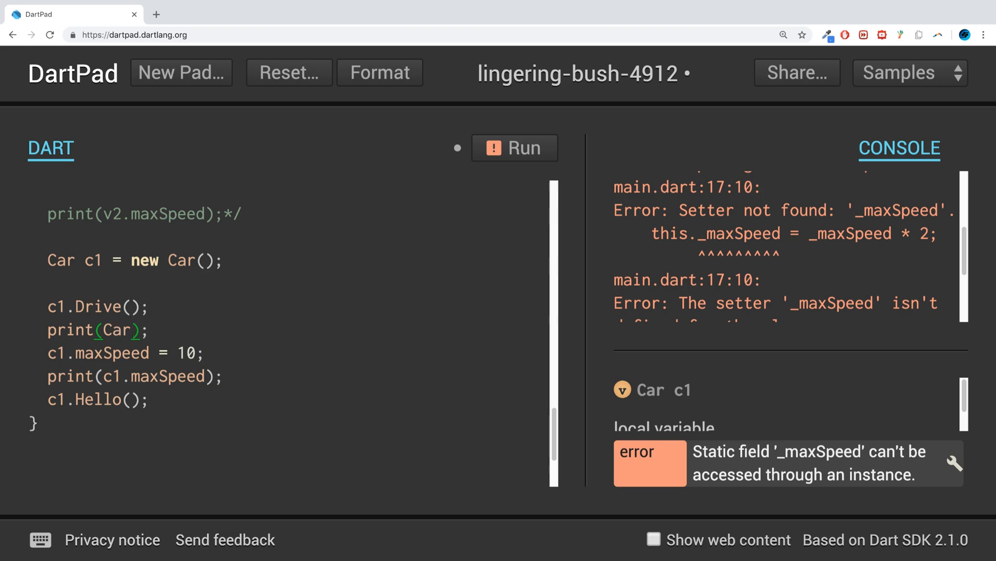
text(.maxSpeed)
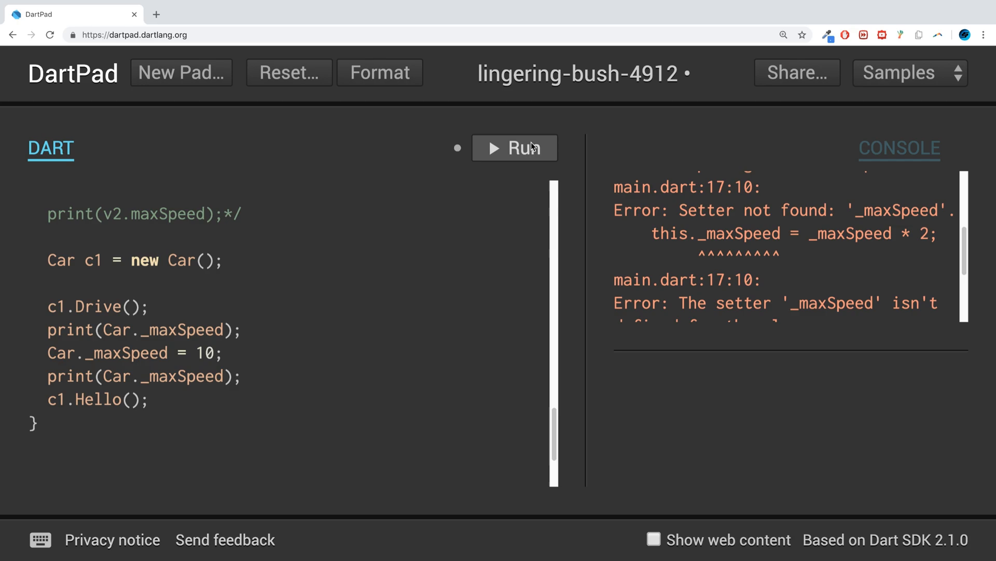
click(514, 148)
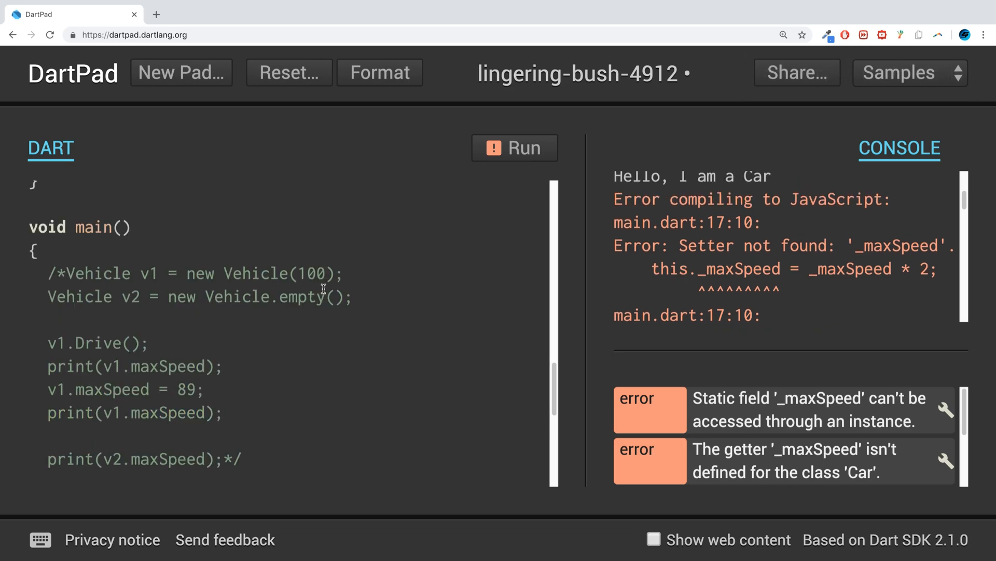
Remove Vehicle's maxSpeed getter, setter and 'static int _maxSpeed = 60;' line
scroll(down, 3)
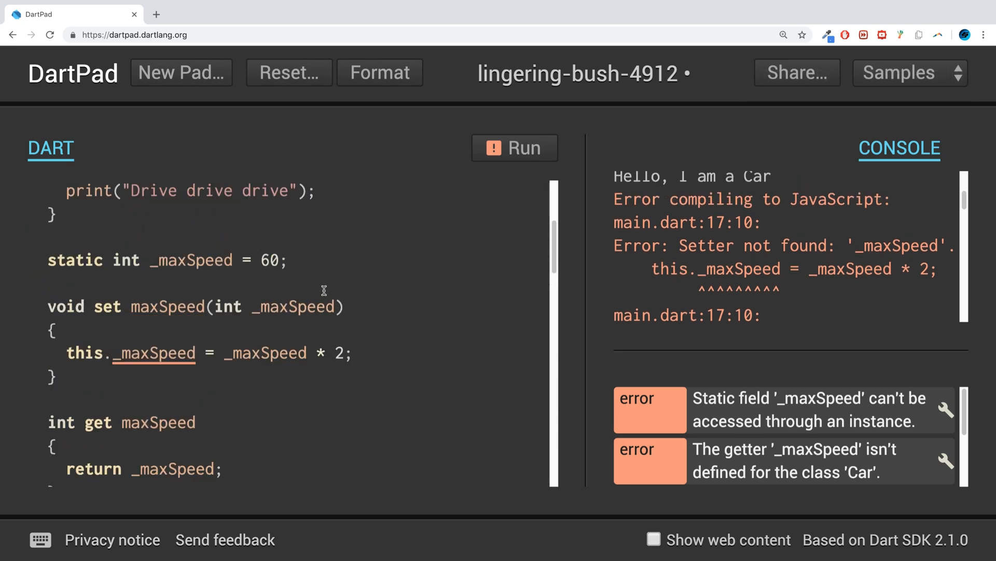
scroll(down, 3)
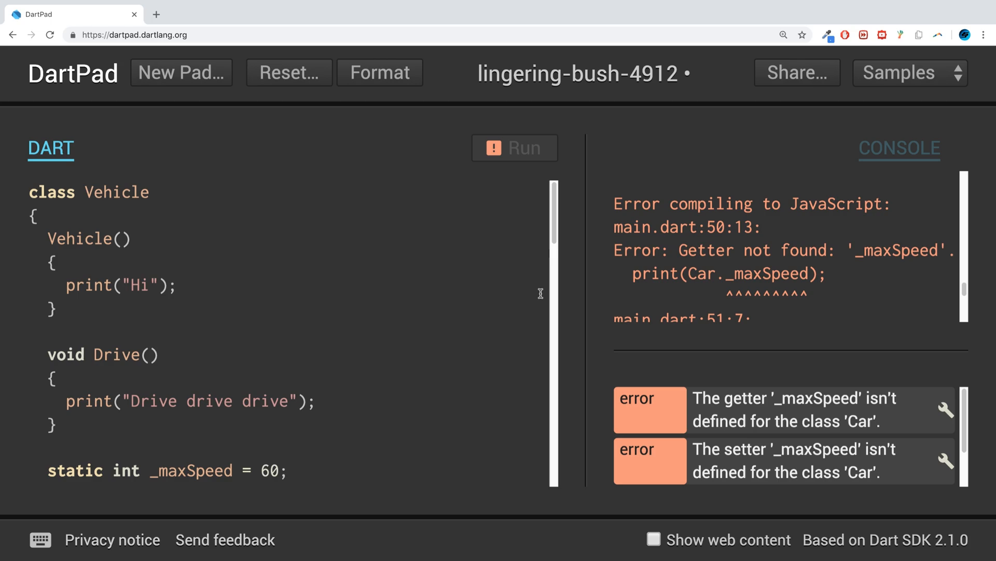
scroll(down, 3)
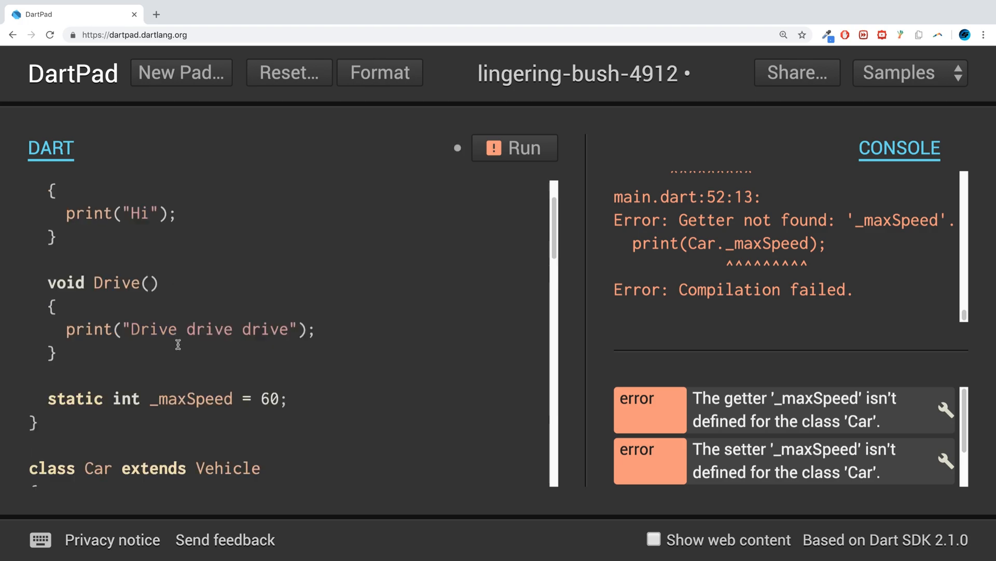
scroll(down, 3)
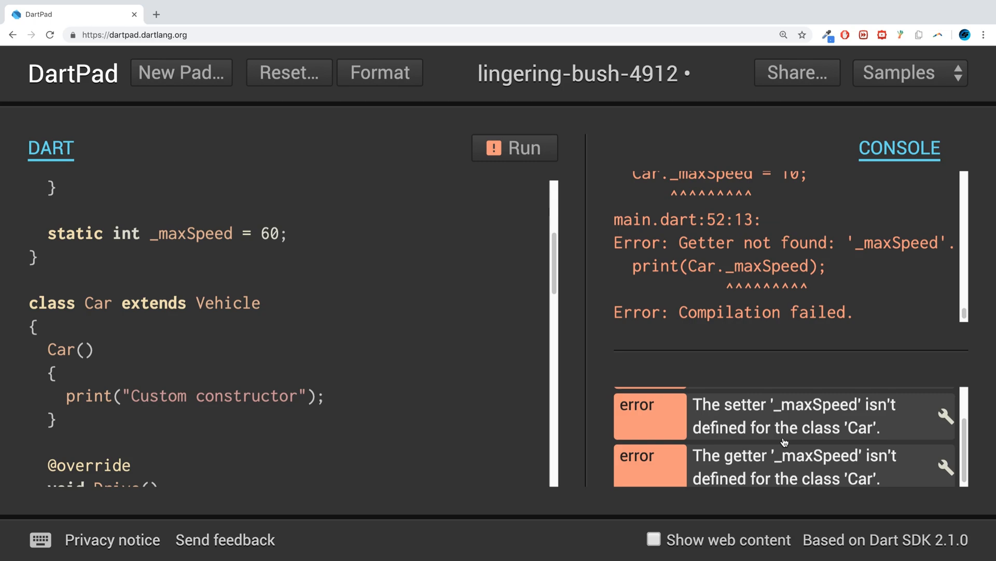
scroll(down, 3)
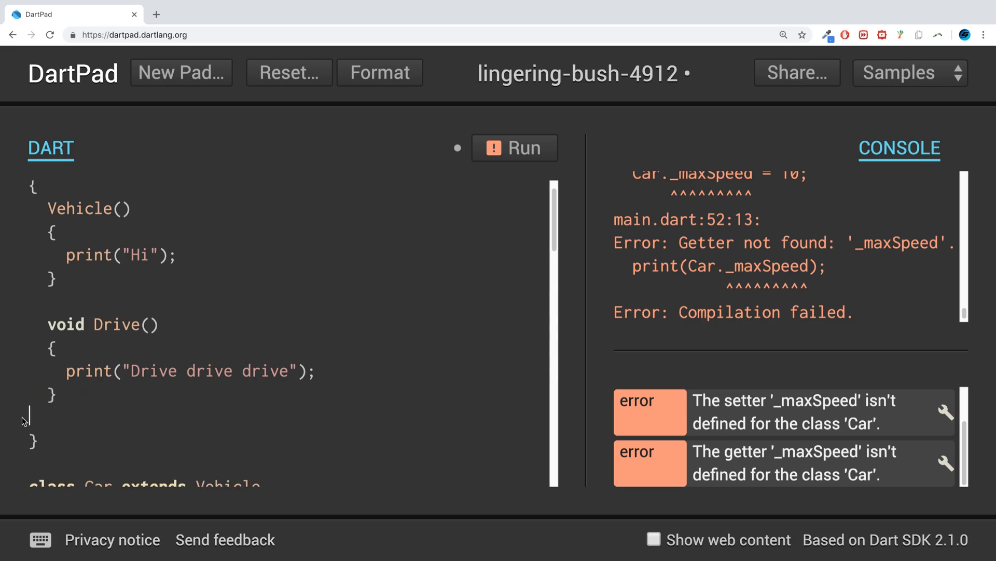
scroll(down, 3)
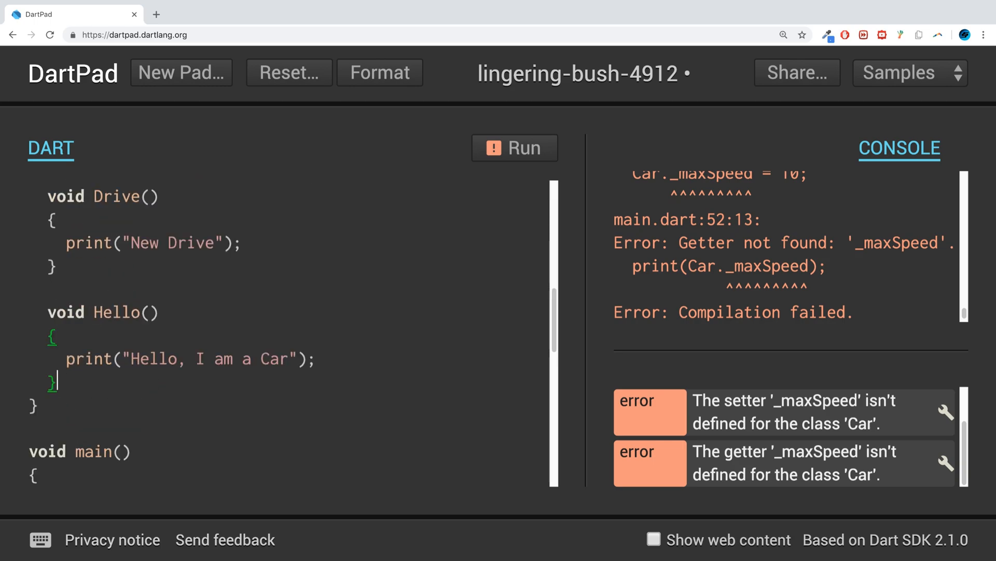
text(static int _maxSpeed = 60;)
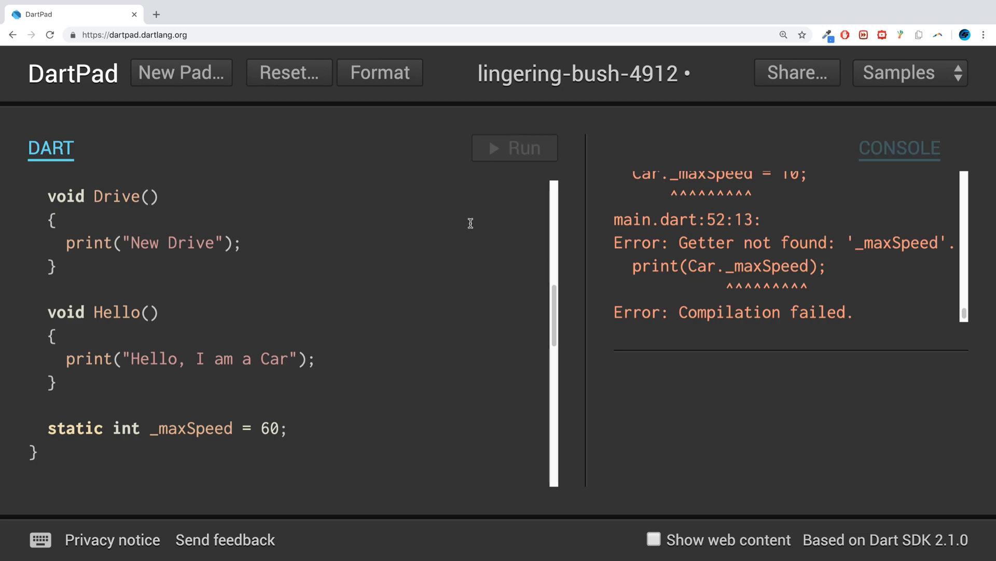
Run the program and confirm it now prints 60 and 10 without errors
click(515, 147)
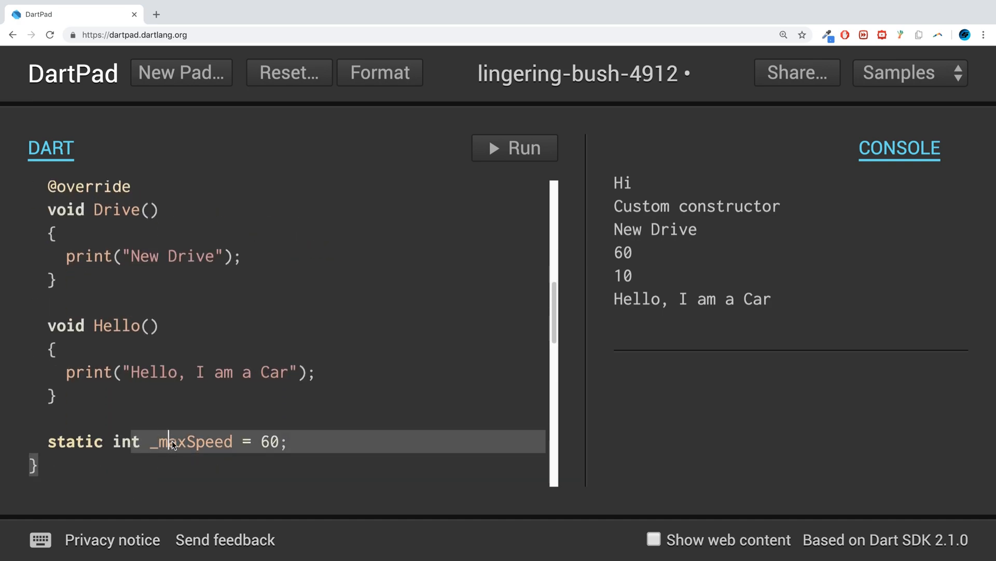
scroll(down, 3)
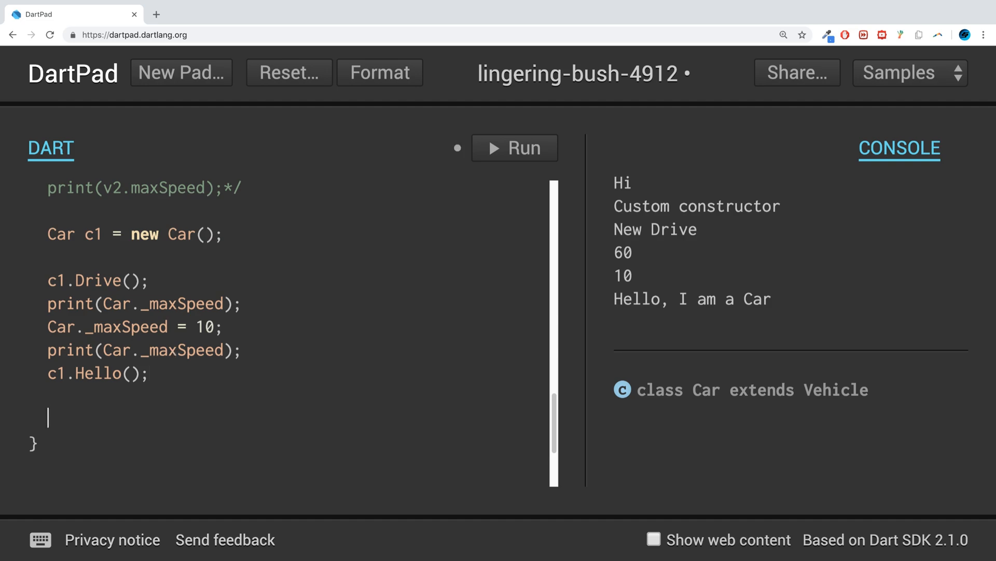
Add 'Car c2 = new Car();' at the end of main and rerun to see another 10
text(Car c2)
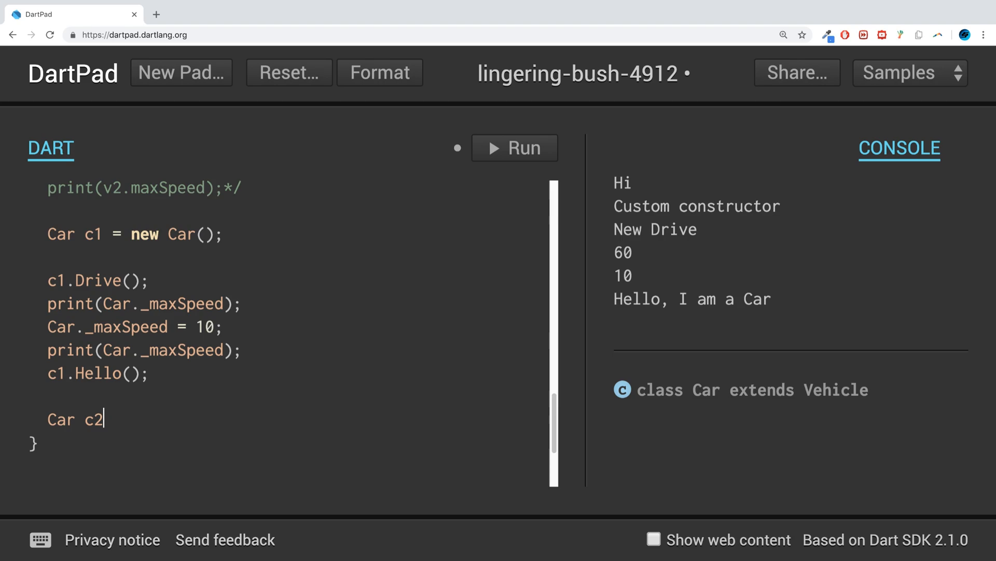
text(= new)
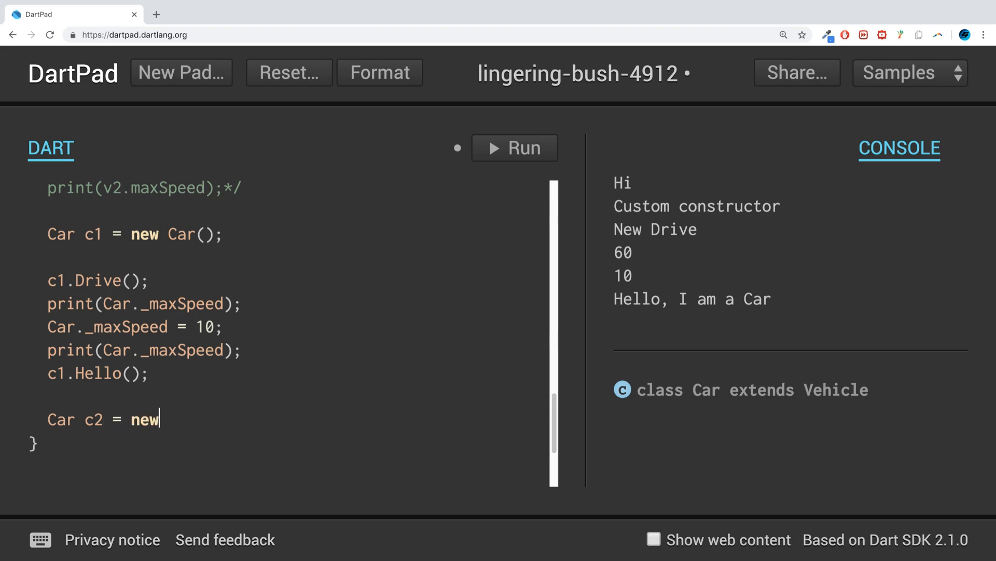
text(Car();)
text(print(Car._maxSpeed);)
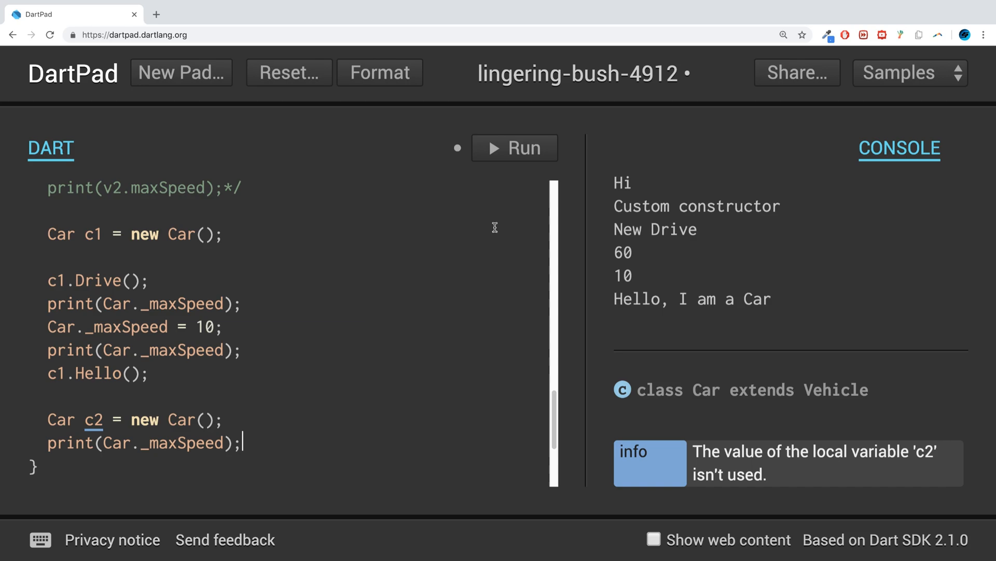
click(514, 148)
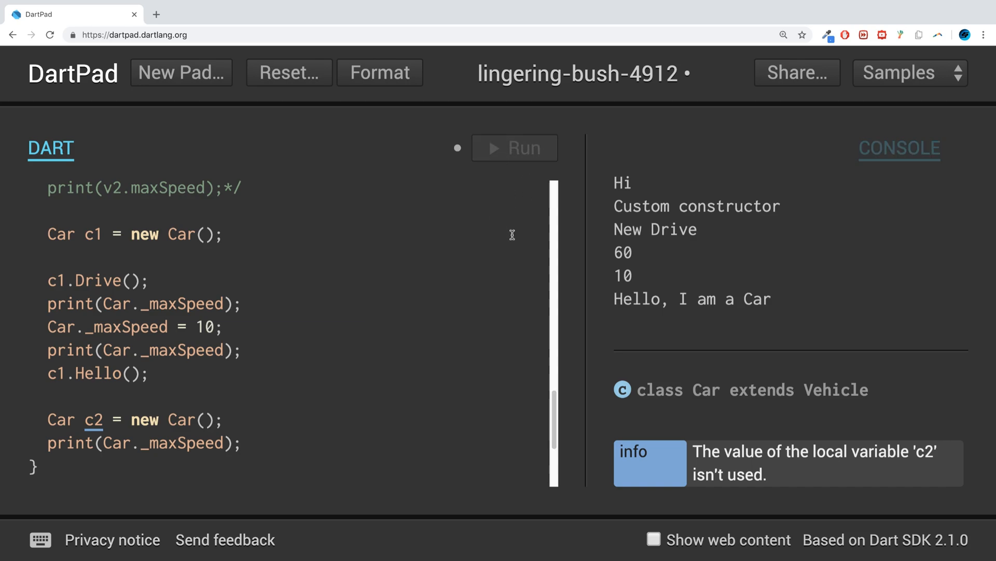
click(515, 148)
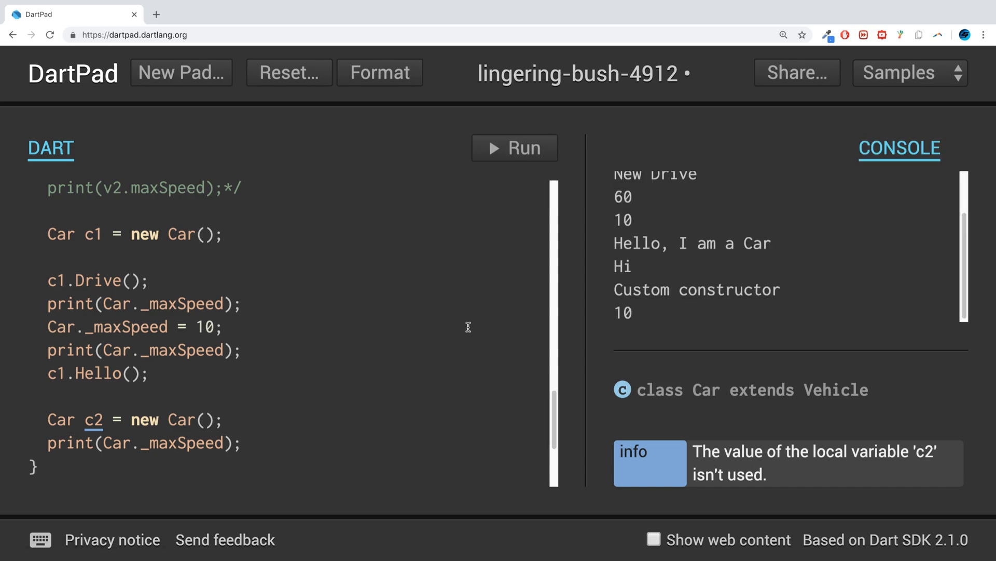
mouse_move(436, 365)
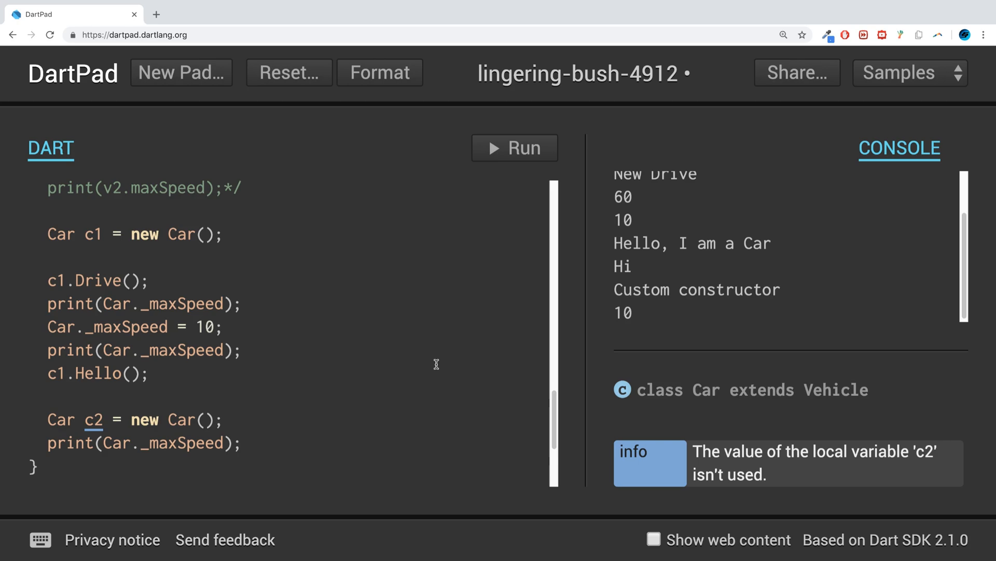
double_click(59, 234)
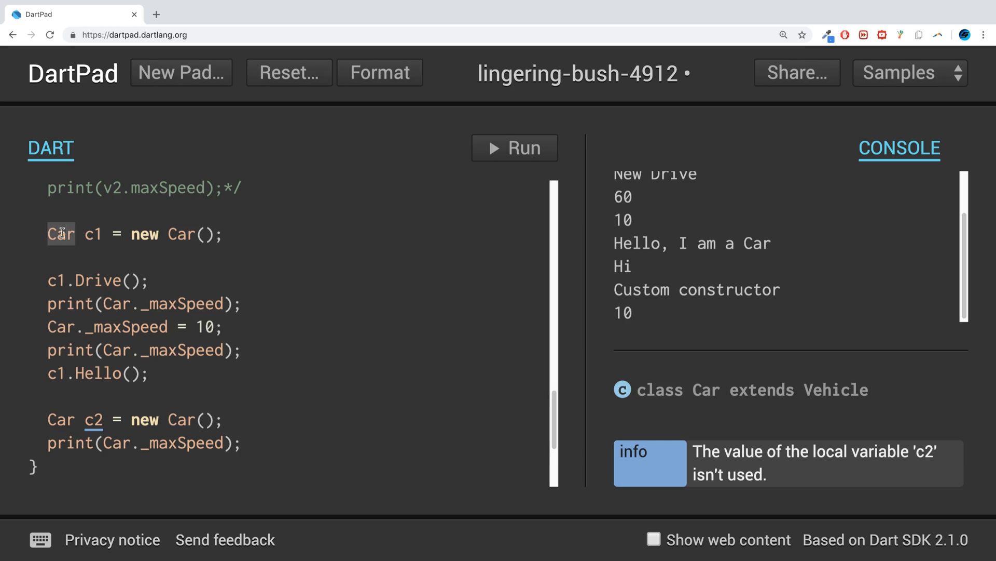